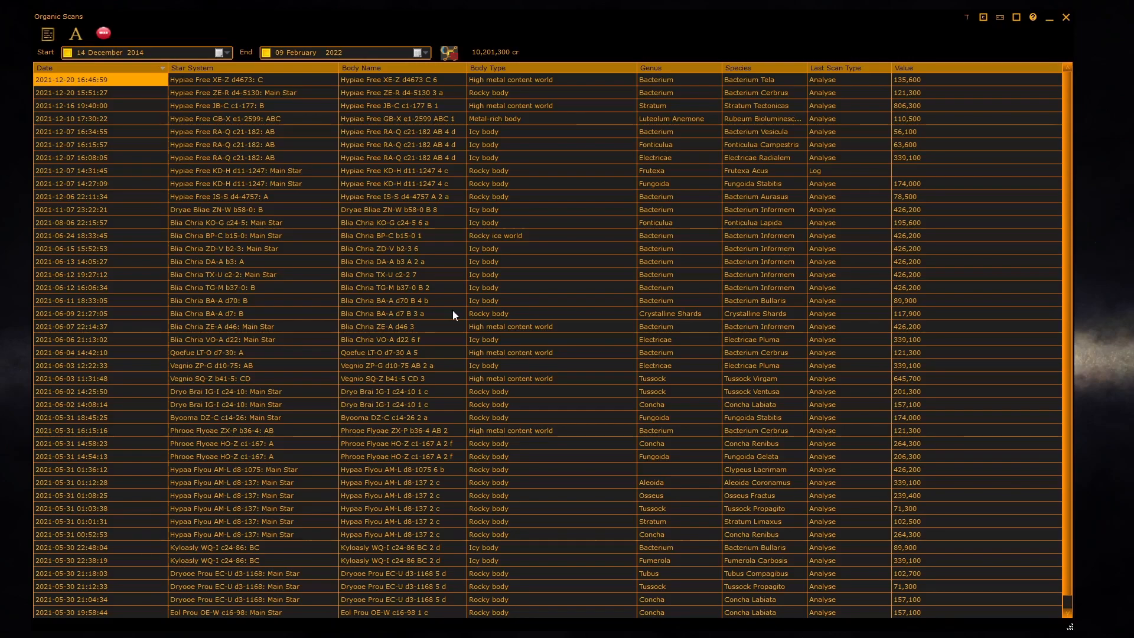
mouse_move(661, 284)
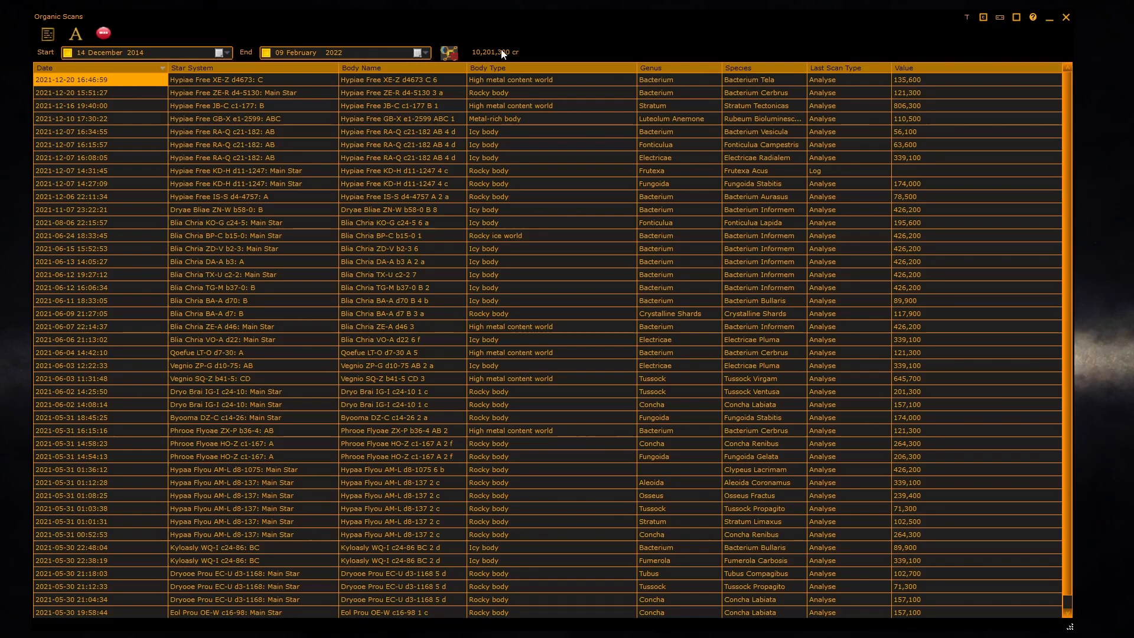
mouse_move(470, 57)
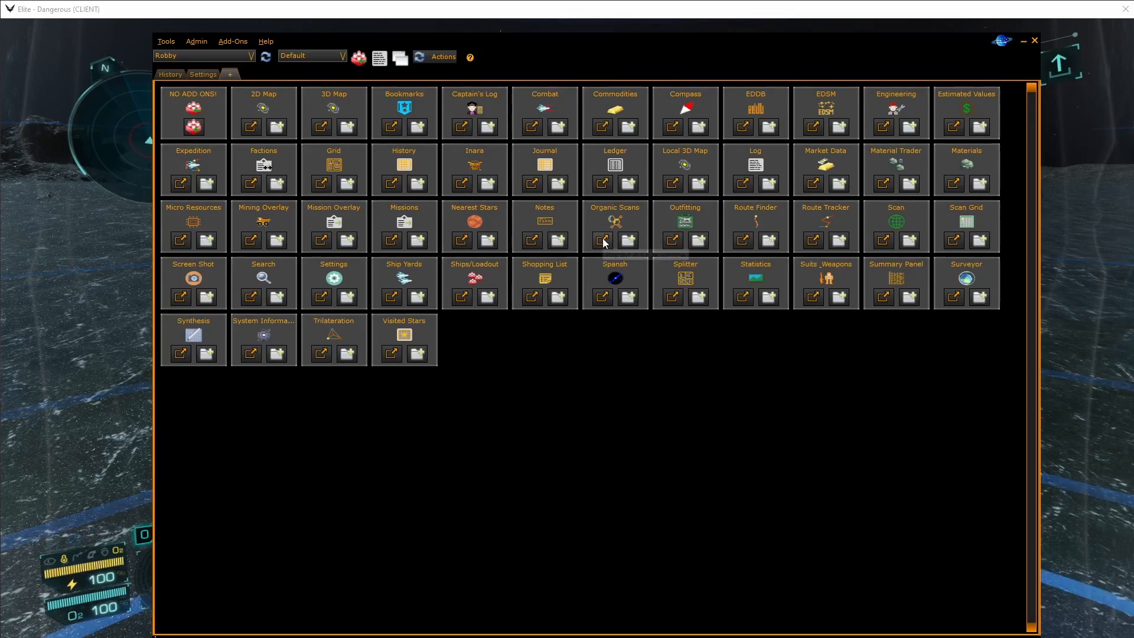
mouse_move(602, 241)
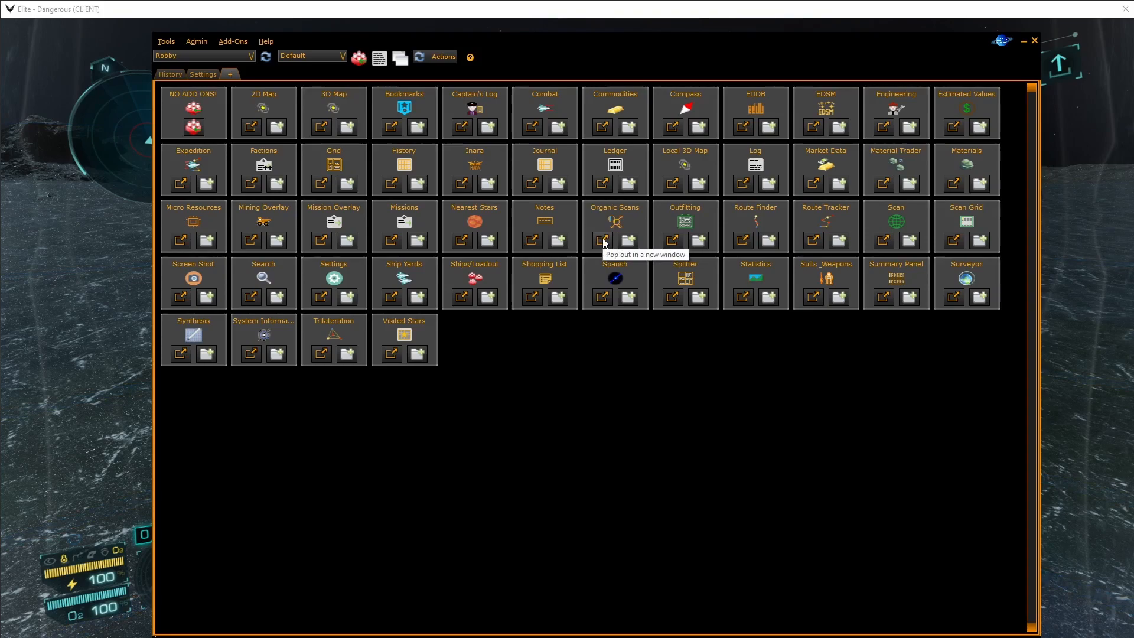
Pop the Organic Scans panel out into its own window from the Add-Ons panel grid.
click(602, 240)
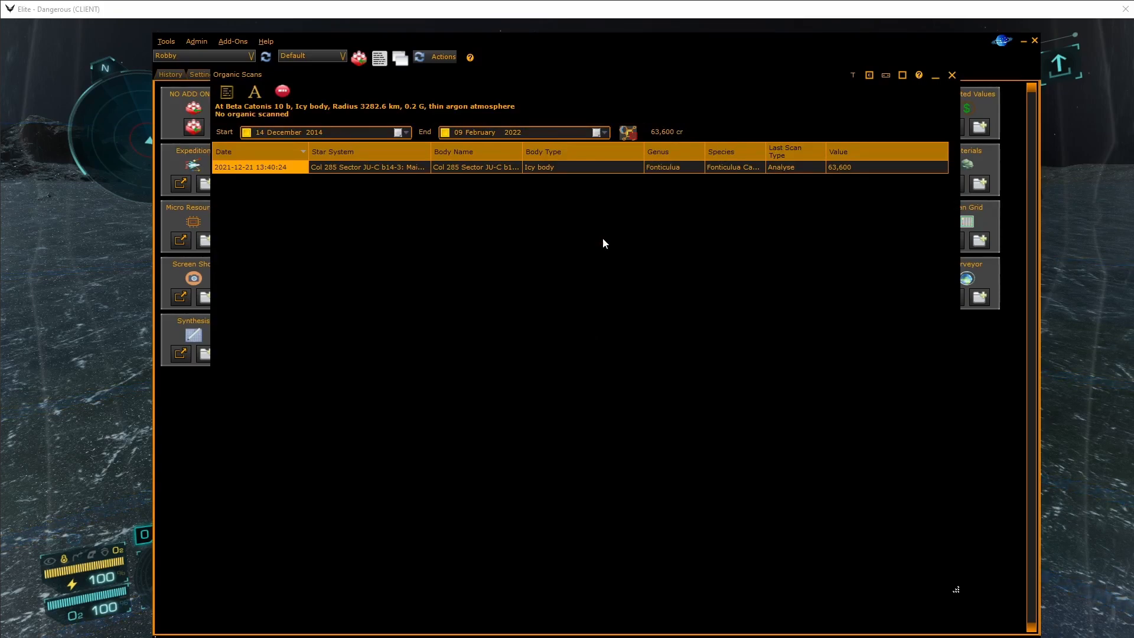
mouse_move(845, 137)
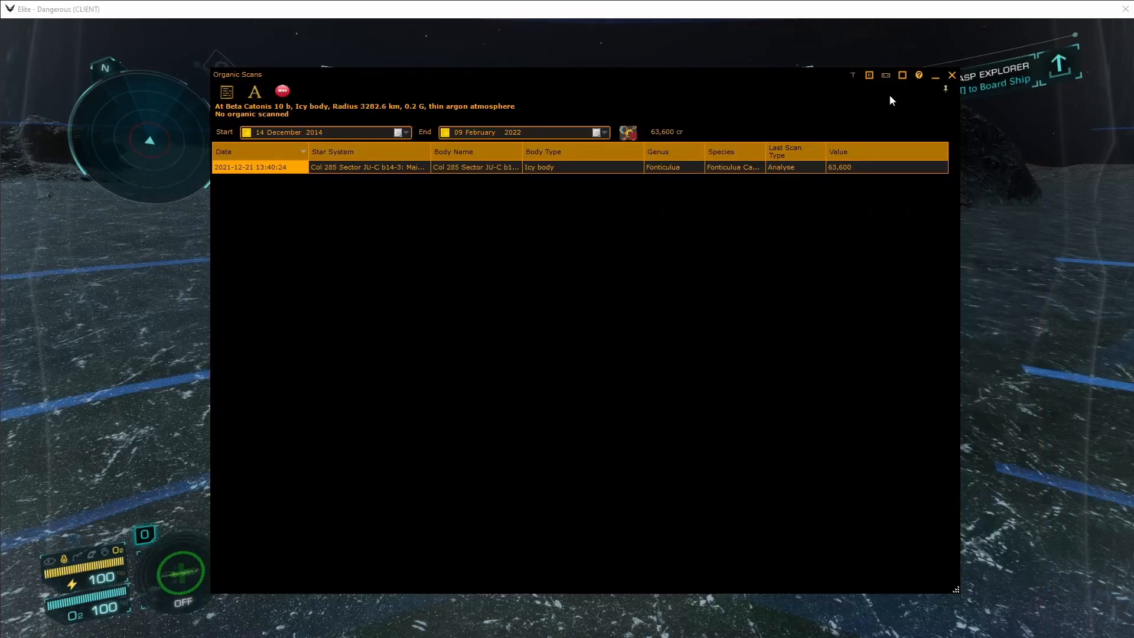
mouse_move(853, 74)
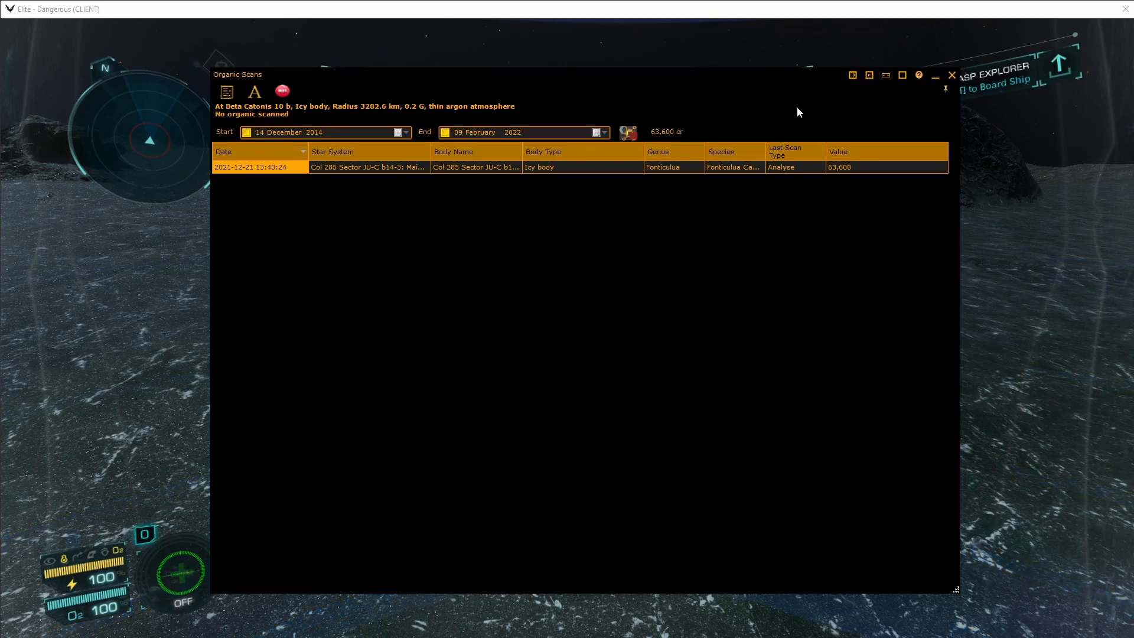
mouse_move(913, 84)
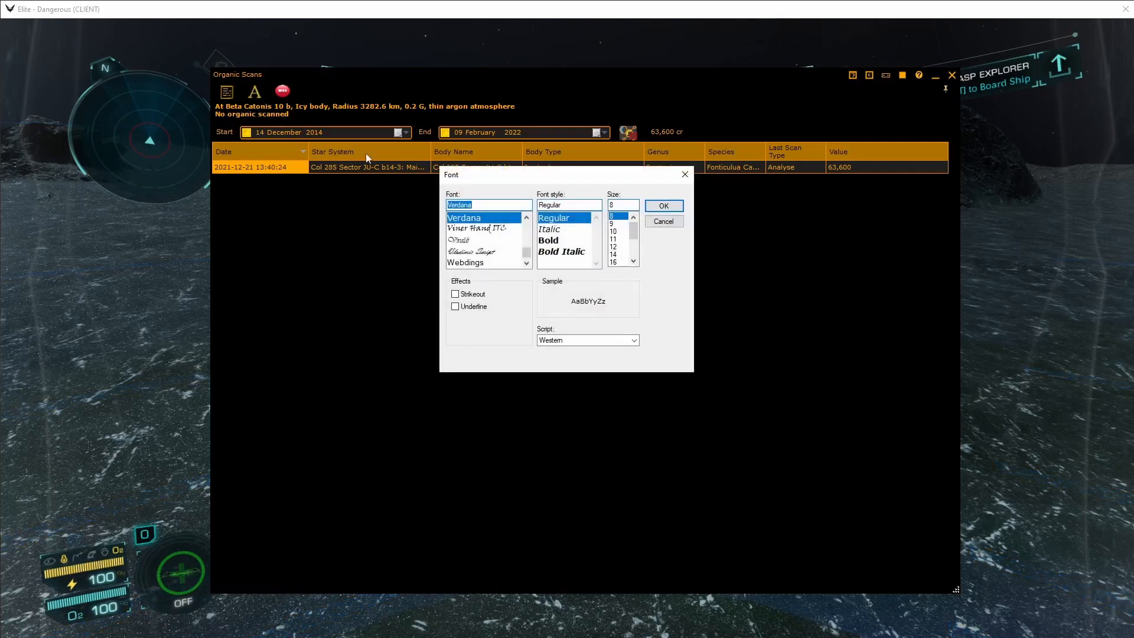
Set the Organic Scans window's font size to 12 and confirm the Font dialog.
click(613, 246)
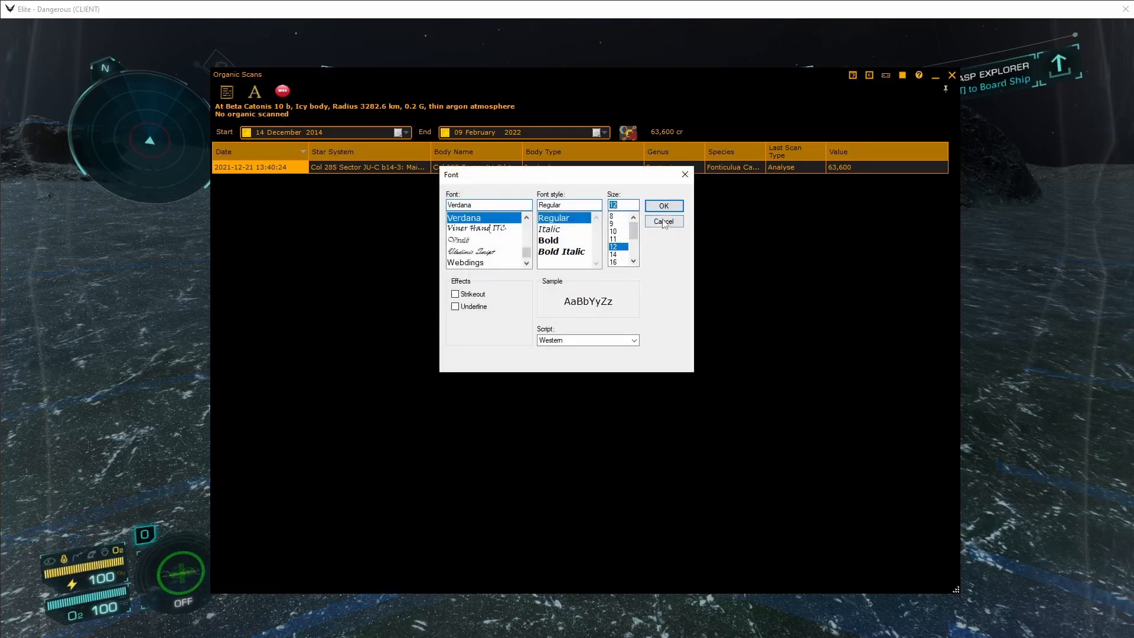
click(661, 221)
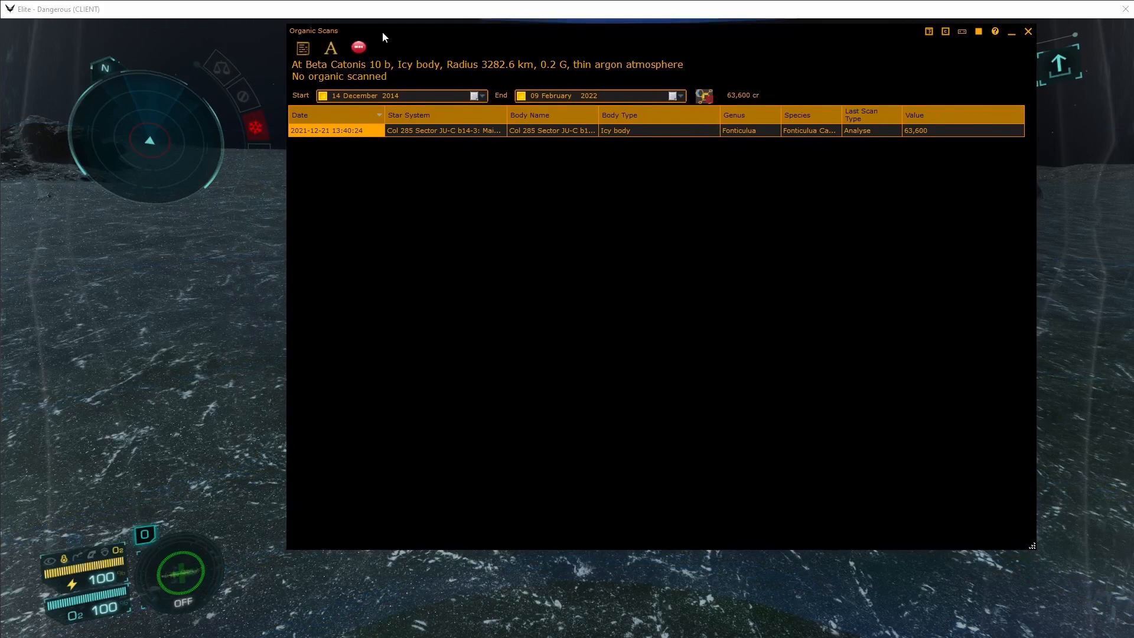
Toggle the Organic Scans window's title-bar transparency so only its scan text overlays the game.
click(1027, 31)
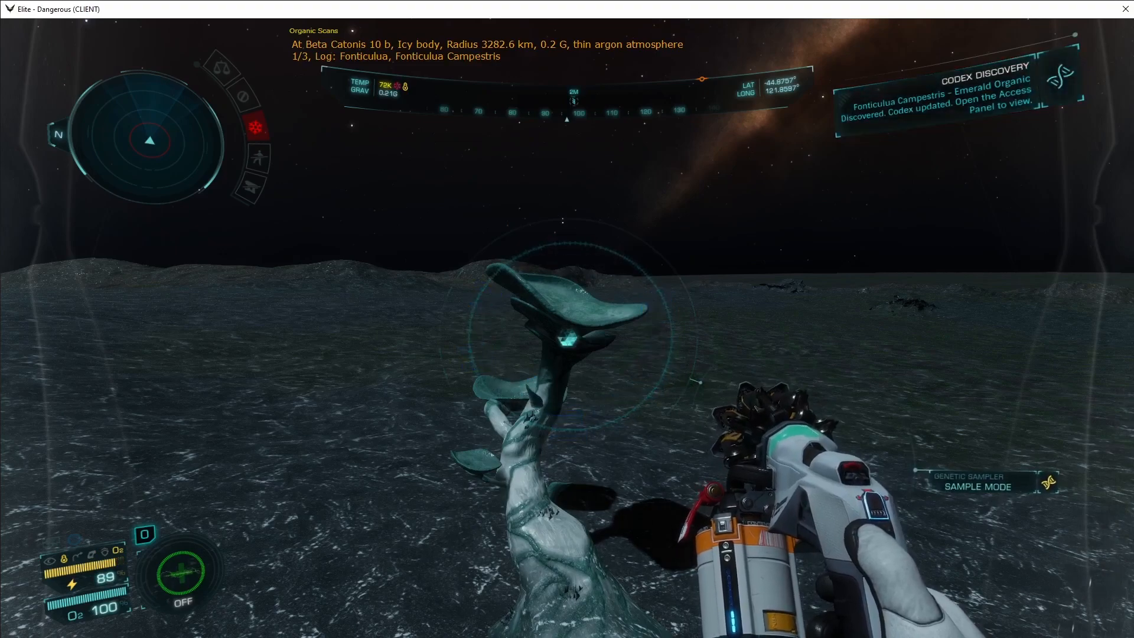
Fire the genetic sampler at the Fonticulua Campestris plant to log the first sample.
click(567, 319)
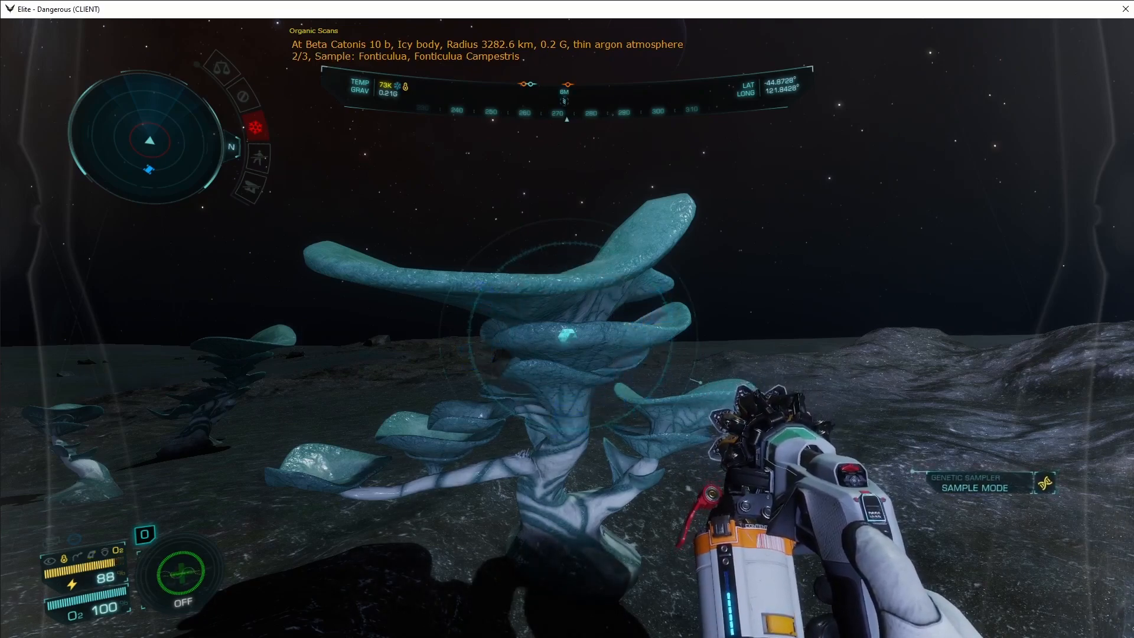
Fire the genetic sampler at a second Fonticulua Campestris plant, bringing the overlay to 2/3.
click(568, 319)
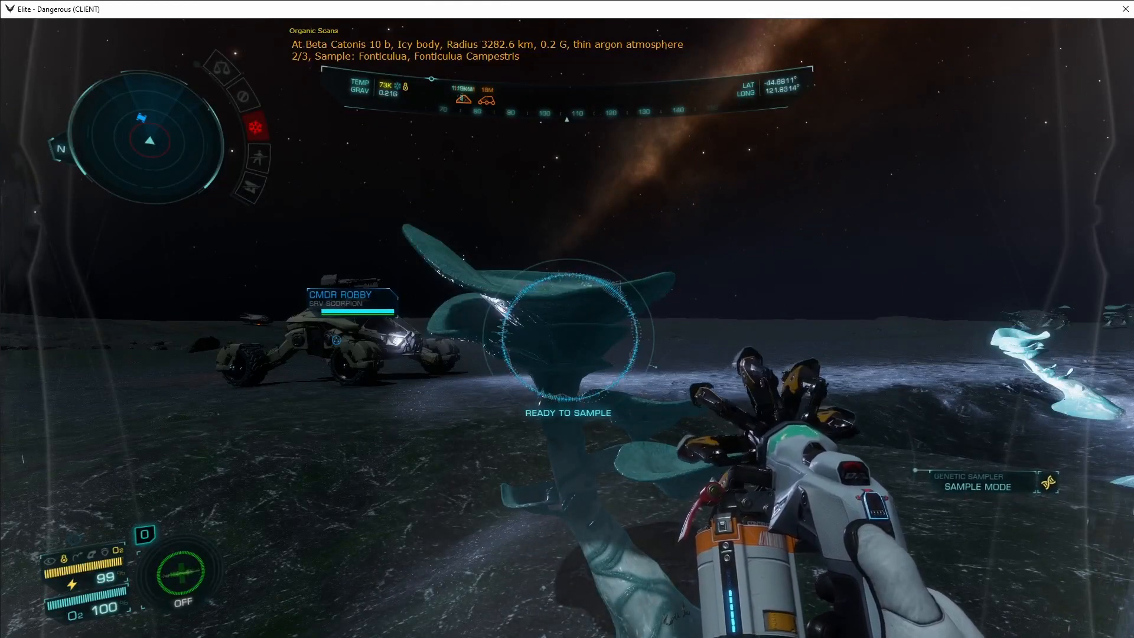
Fire the genetic sampler at the next Fonticulua Campestris plant to start the third sample.
click(567, 340)
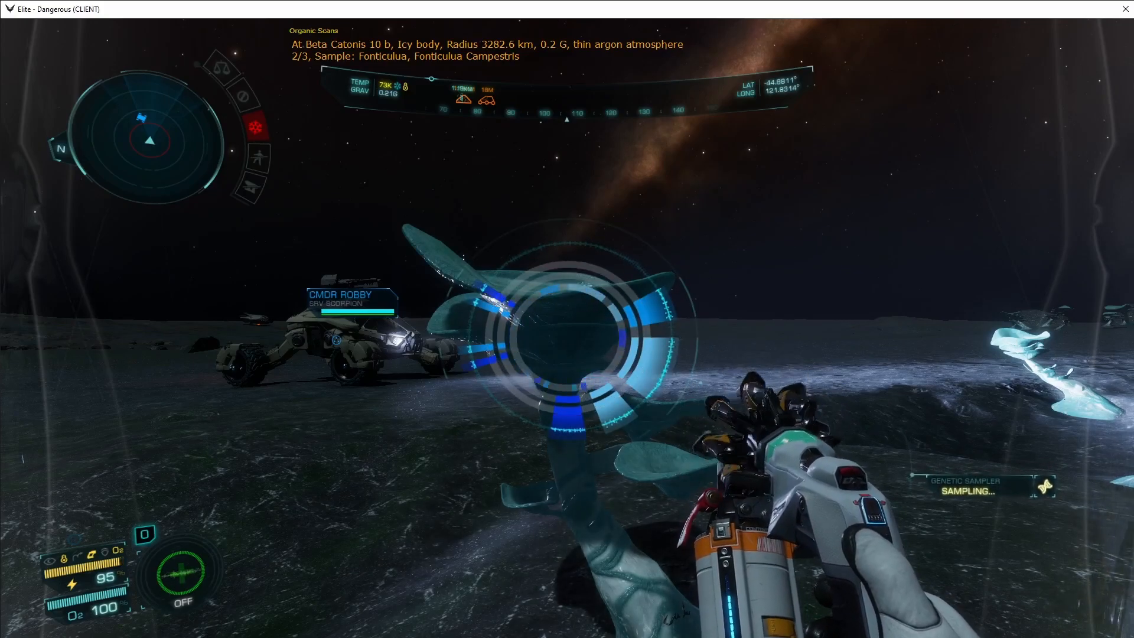